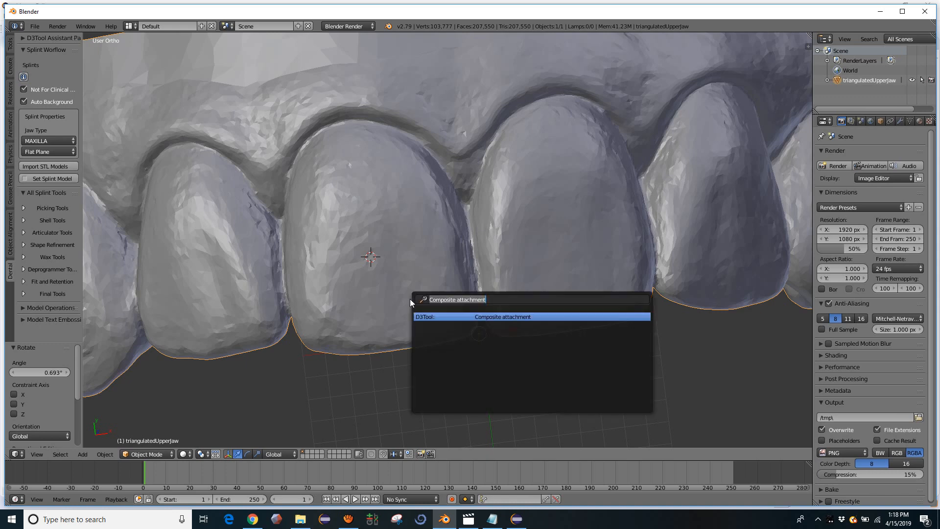
# Run the Composite attachment operator with default dimensions, placing a block on the front tooth.
pyautogui.write('Com')
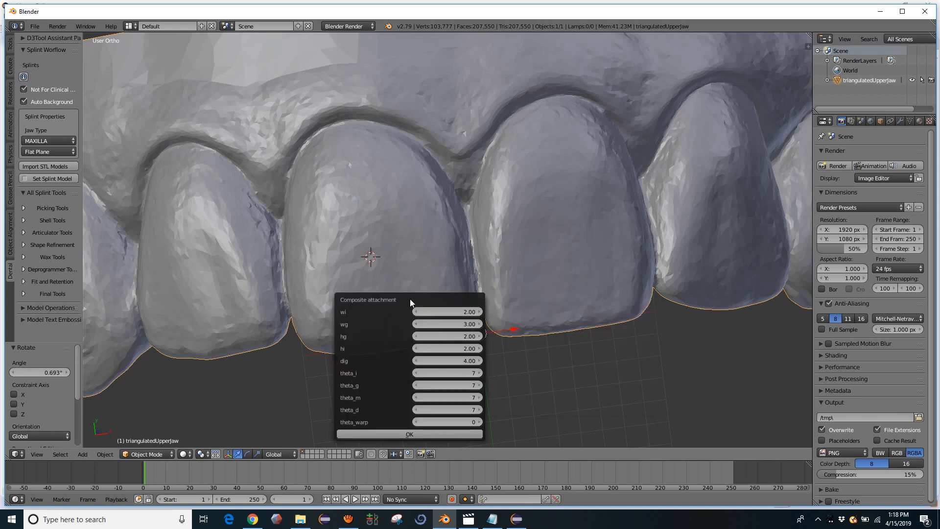
pyautogui.moveTo(515, 180)
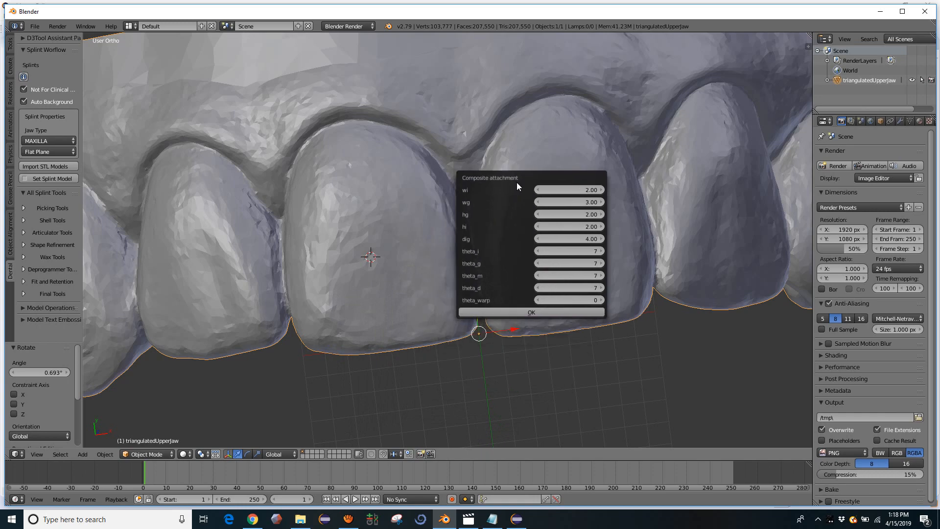
pyautogui.click(530, 312)
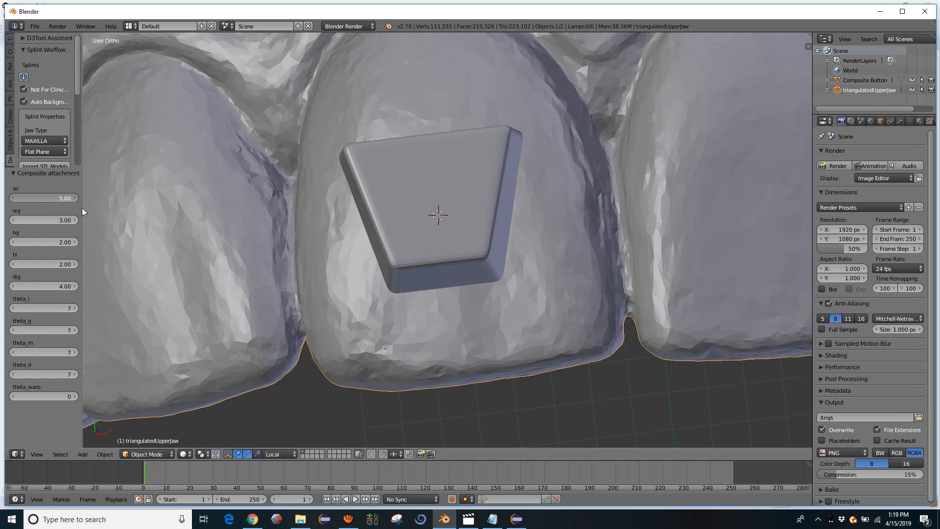
# Adjust the block's wi and wg width sliders, settling wg at 2.70, and nudge it along one axis.
pyautogui.moveTo(59, 198); pyautogui.dragTo(39, 198)
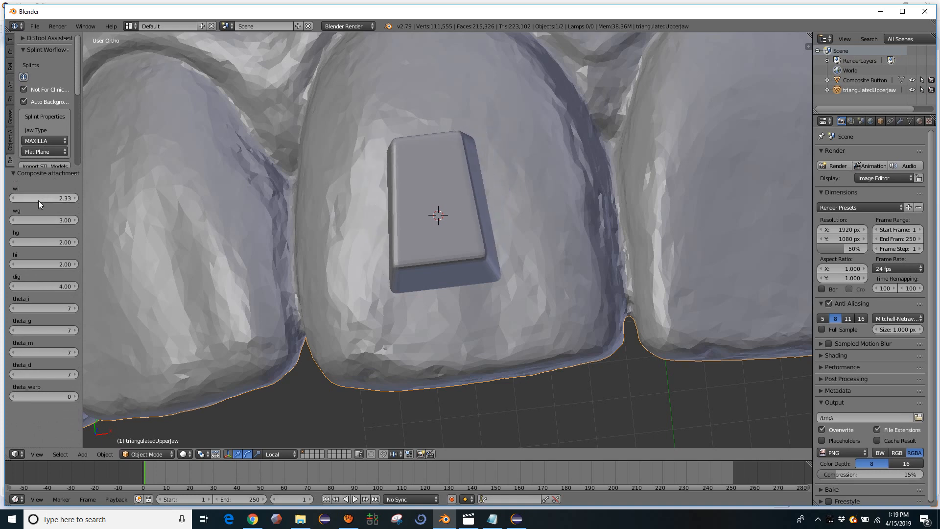
pyautogui.moveTo(39, 198); pyautogui.dragTo(75, 197)
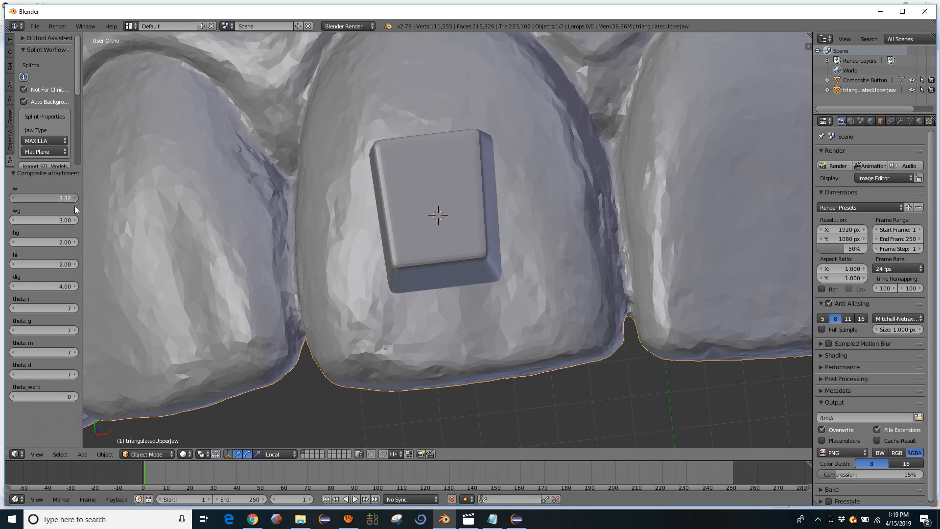
pyautogui.moveTo(43, 220); pyautogui.dragTo(78, 219)
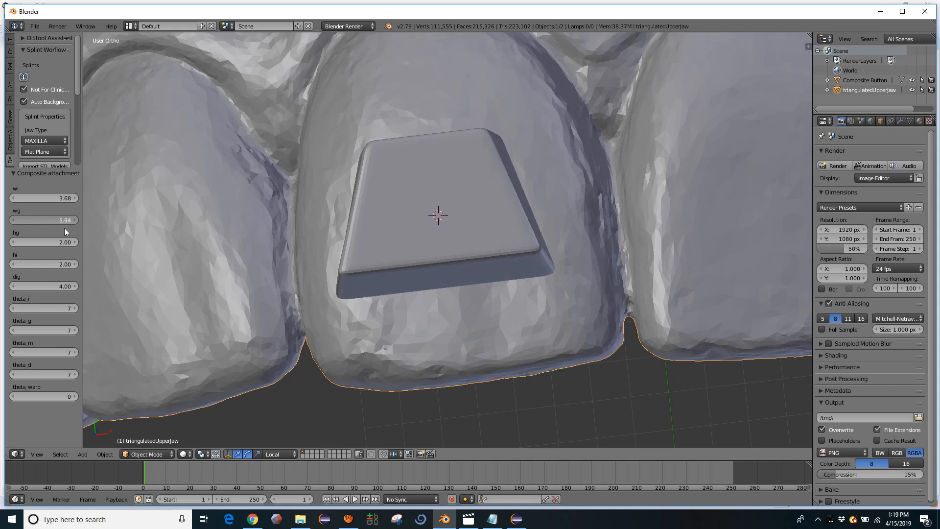
pyautogui.moveTo(60, 220); pyautogui.dragTo(37, 219)
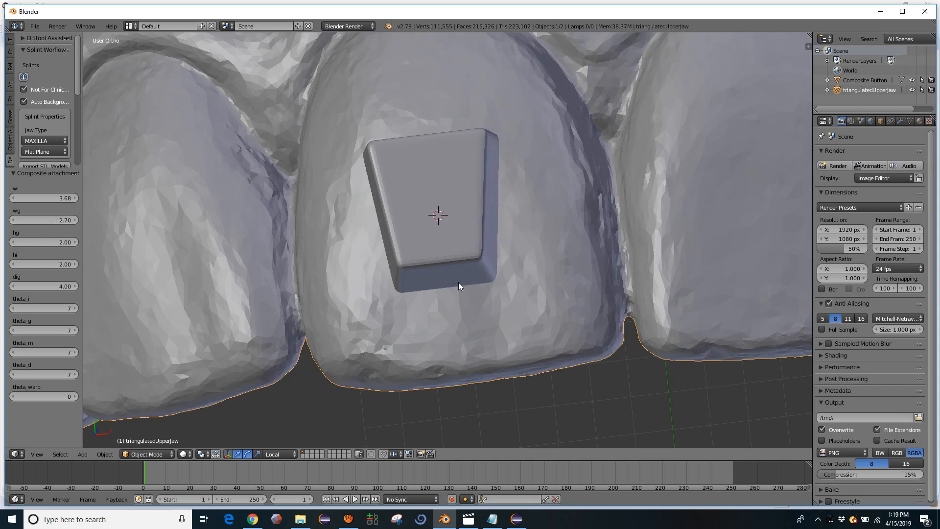
pyautogui.moveTo(490, 363)
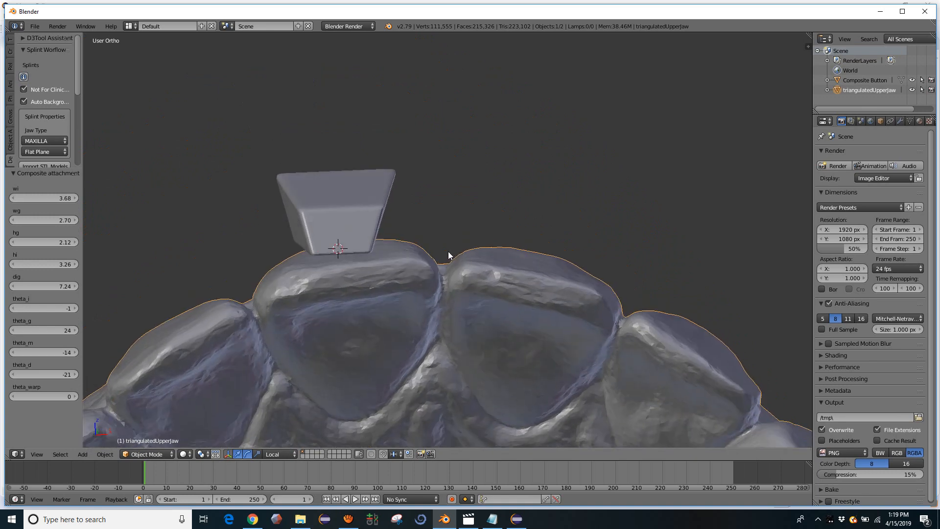
pyautogui.click(44, 352)
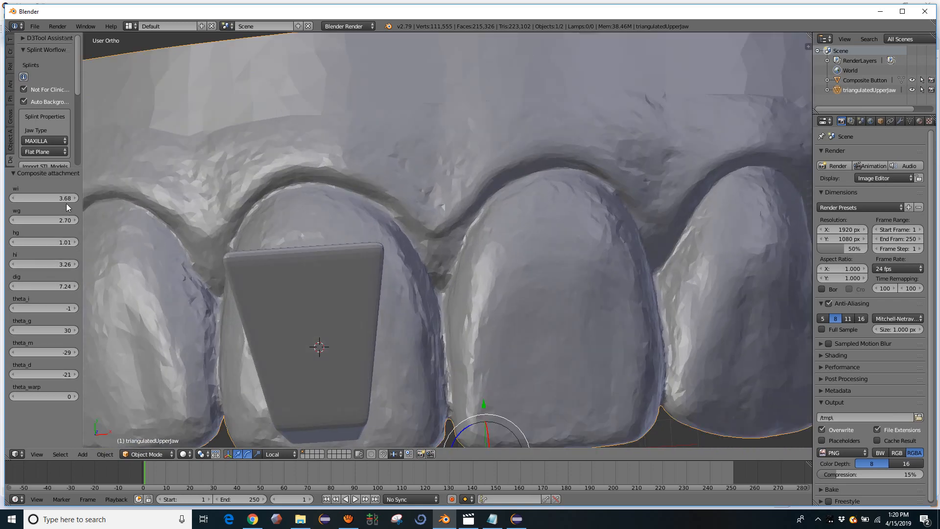
pyautogui.moveTo(59, 198); pyautogui.dragTo(36, 198)
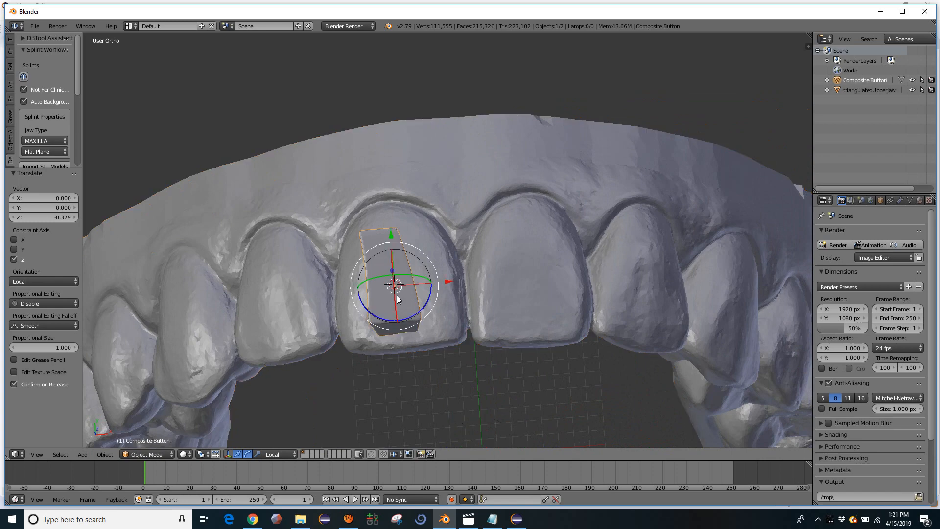
# Sink the Composite Button about -0.38 along local Z into the tooth, then select the jaw.
pyautogui.click(870, 90)
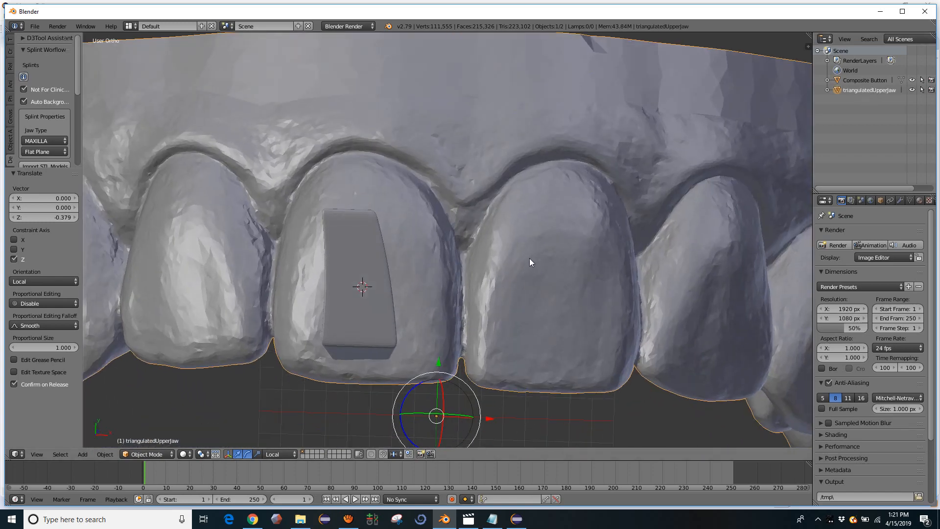
# Add a Boolean modifier to the upper jaw set to Union with Composite Button as its object.
pyautogui.click(897, 200)
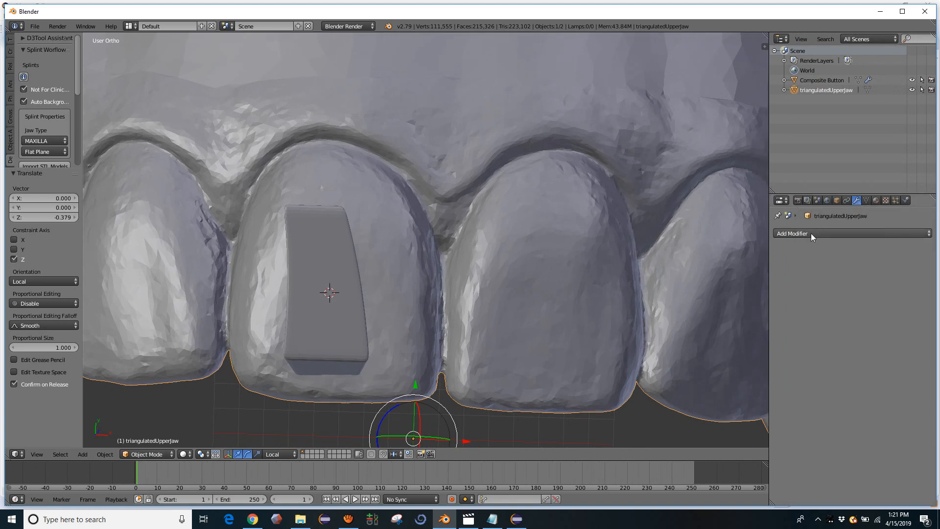
pyautogui.click(793, 233)
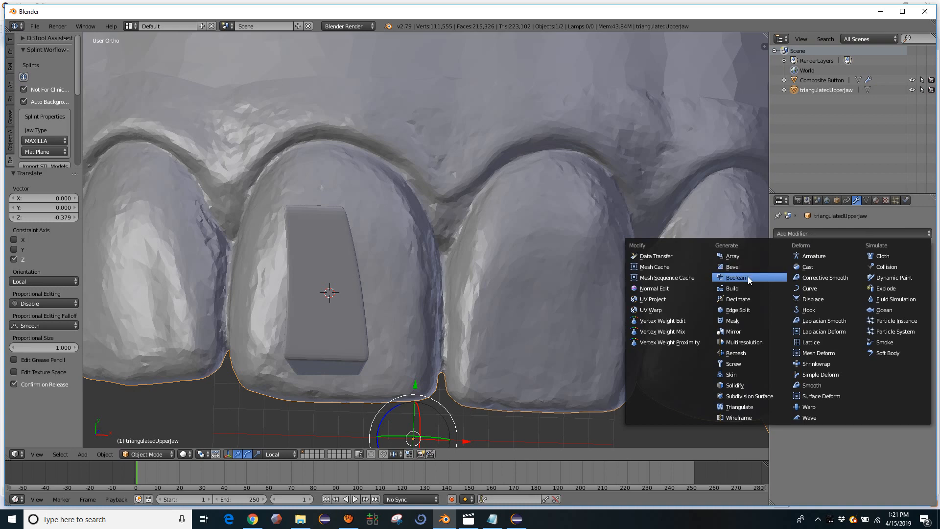
pyautogui.click(737, 277)
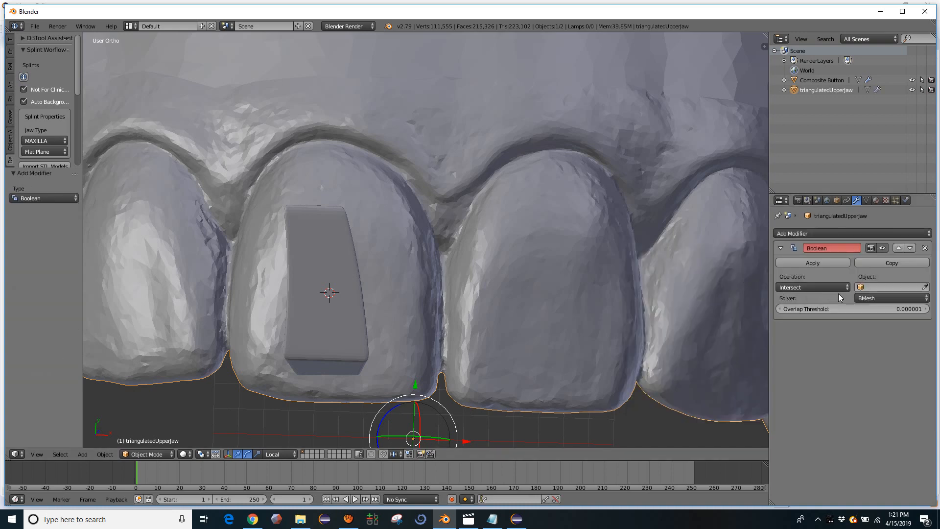
pyautogui.click(813, 287)
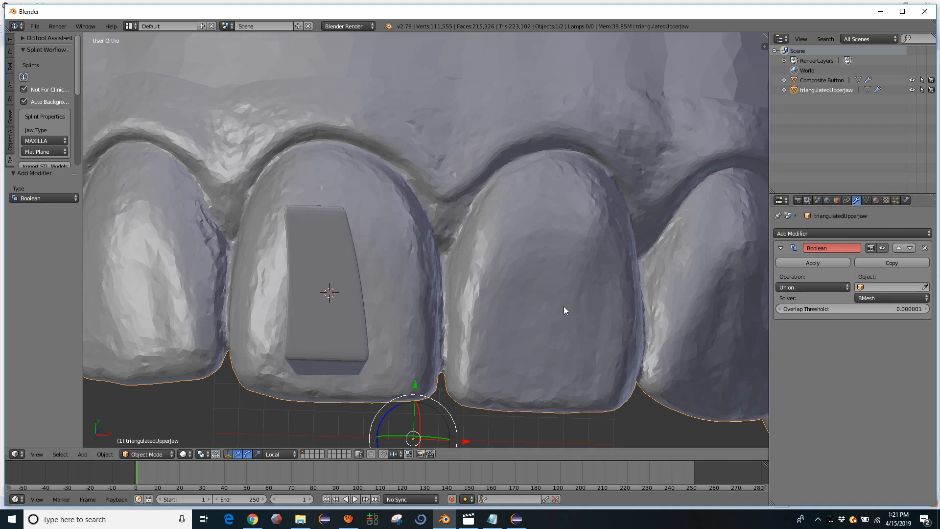
pyautogui.click(890, 287)
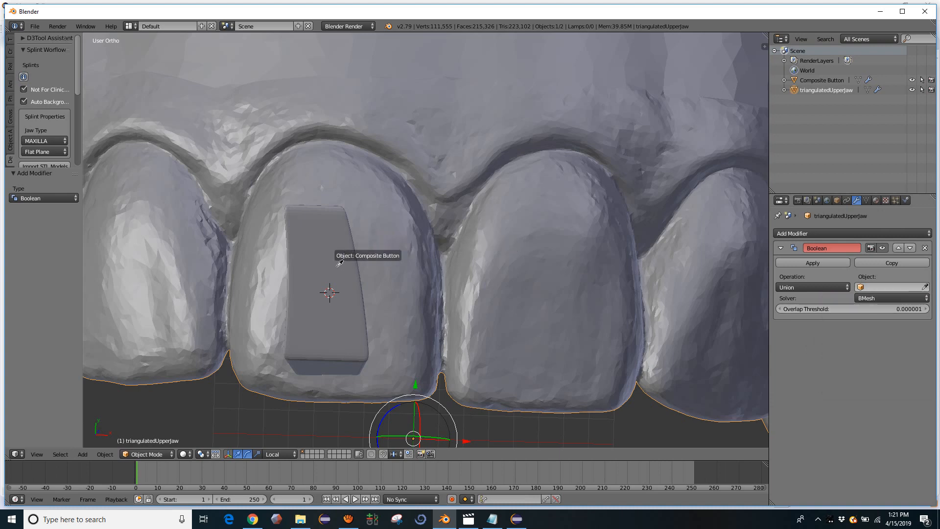
pyautogui.click(889, 287)
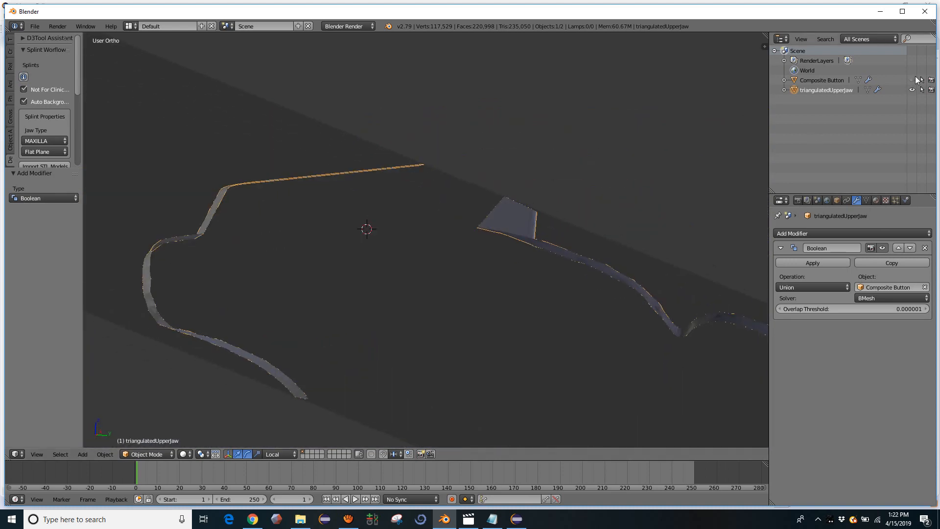
pyautogui.scroll(3)
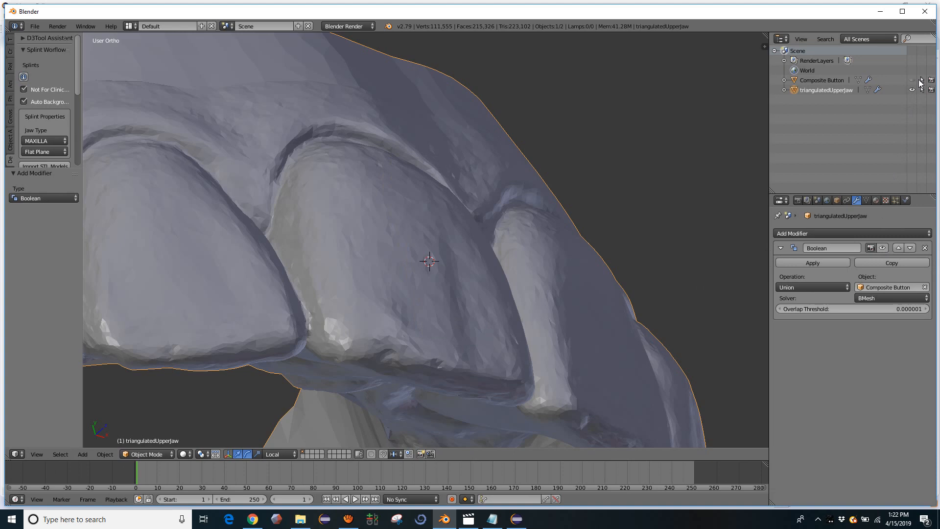
# Hide the attachment block and apply the jaw's Boolean union modifier so the block joins the mesh.
pyautogui.click(821, 79)
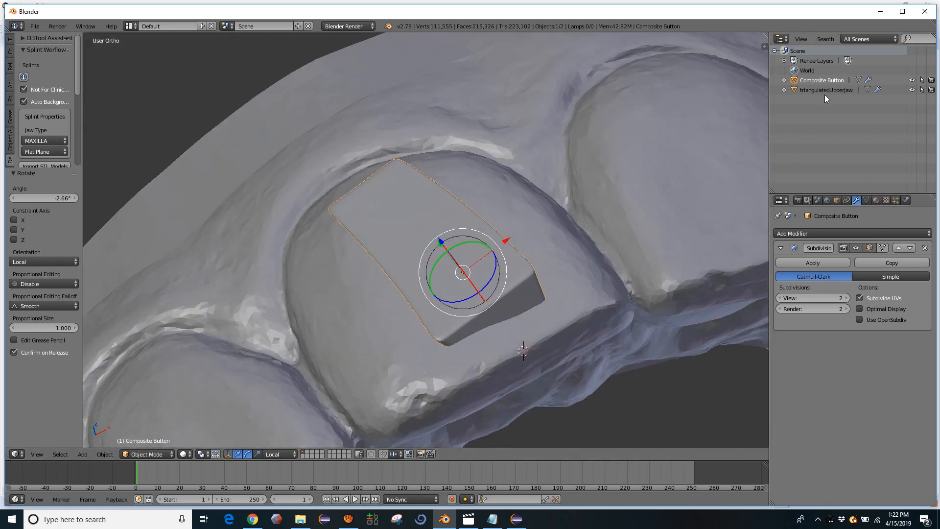
pyautogui.click(827, 90)
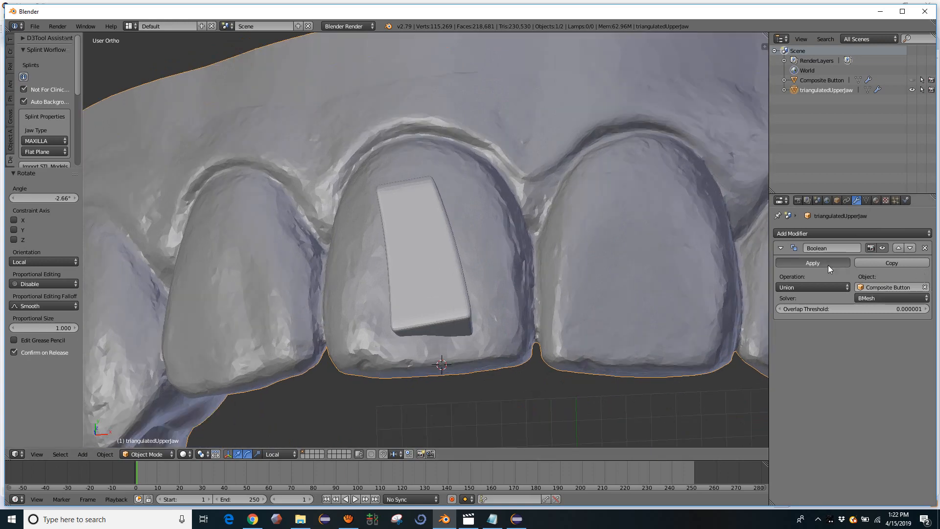
pyautogui.click(812, 263)
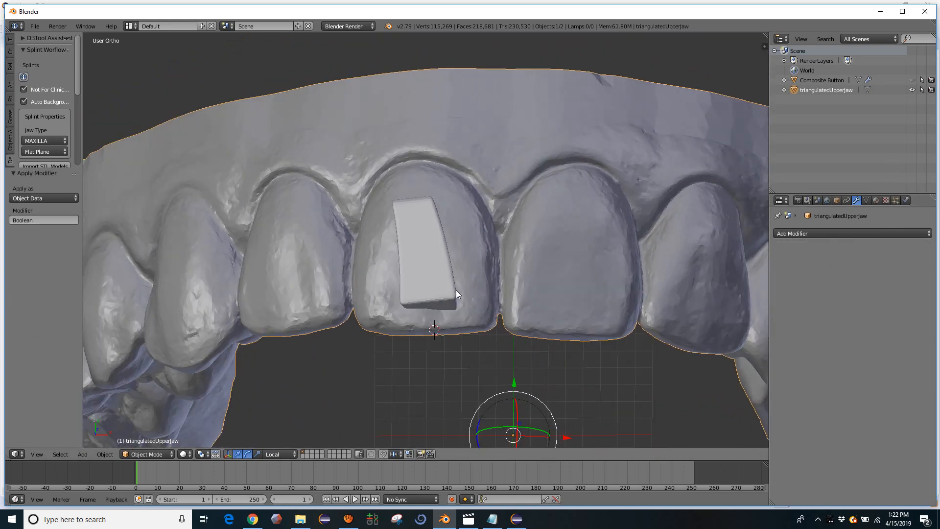
pyautogui.press('Tab')
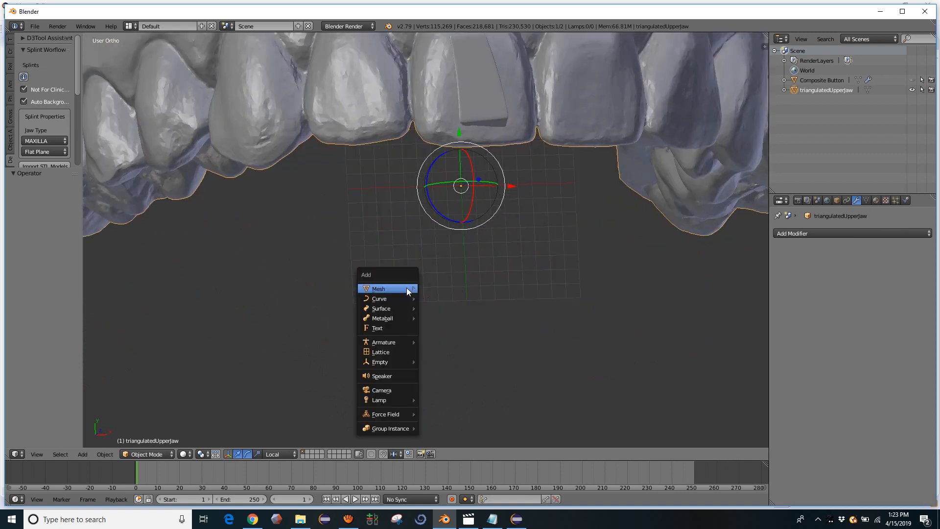
# Add a UV Sphere and a Cube, and display the sphere as Bounds only.
pyautogui.click(378, 288)
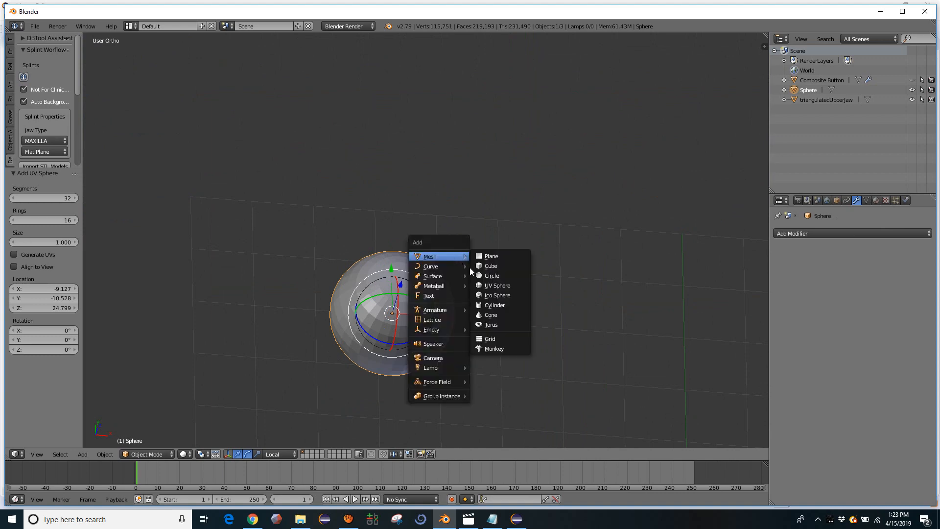
pyautogui.click(489, 265)
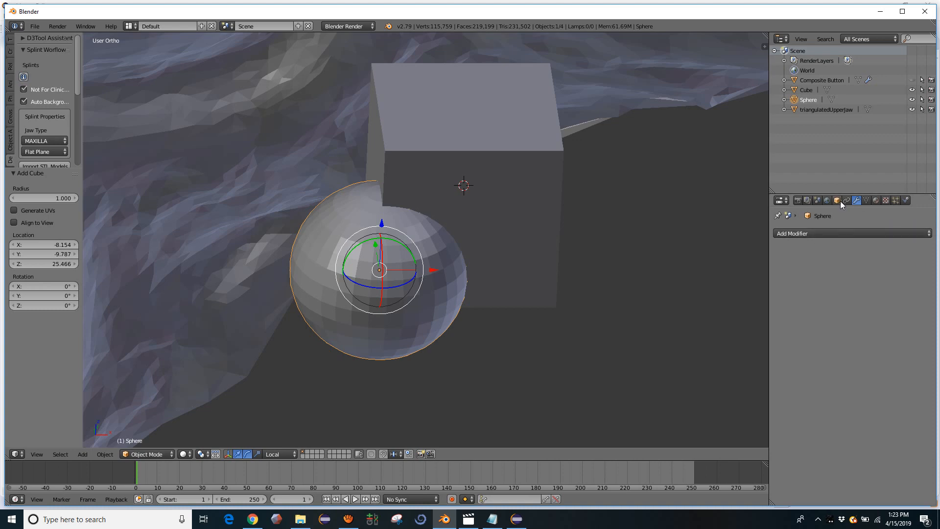
pyautogui.click(836, 200)
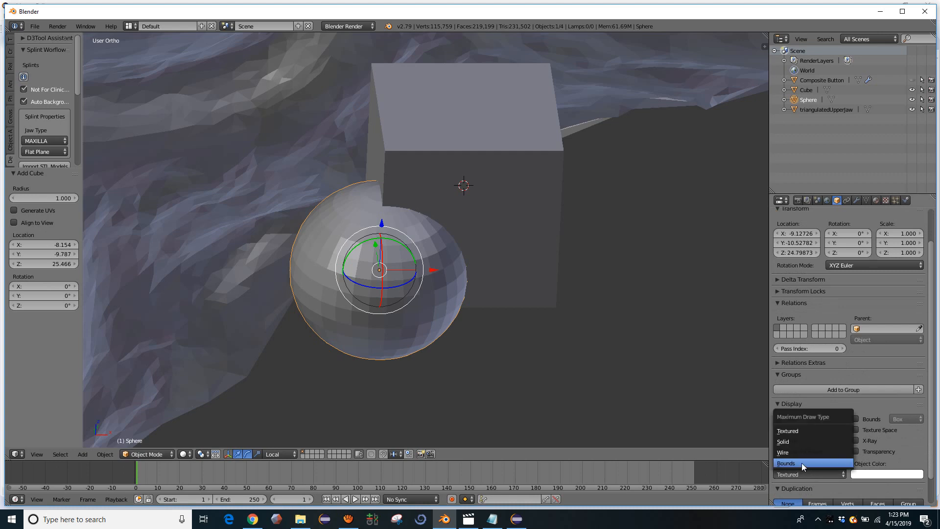
pyautogui.click(787, 463)
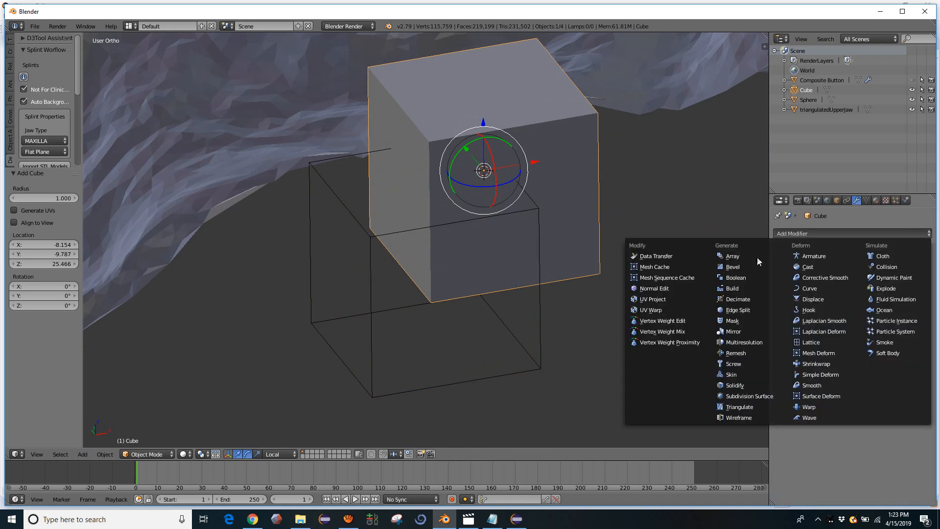
# Add a Boolean Difference modifier on the cube targeting Sphere to carve a notch.
pyautogui.click(736, 277)
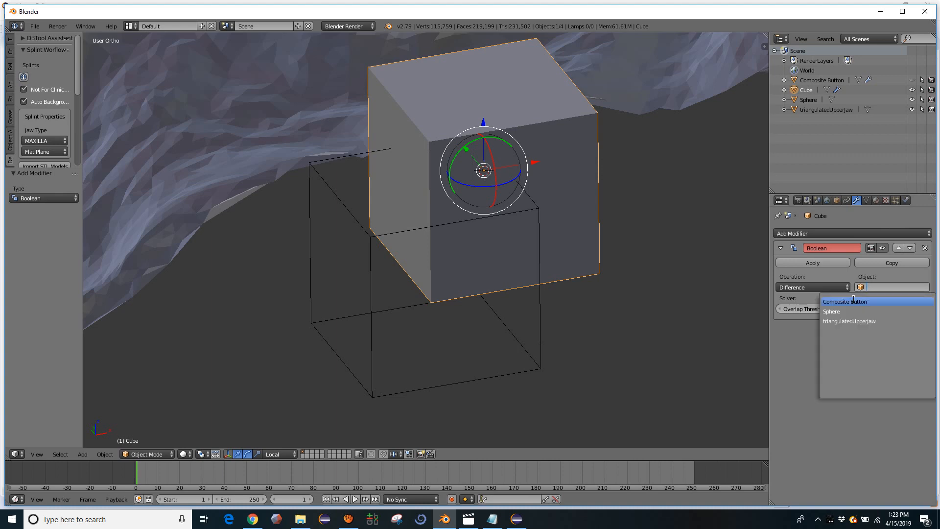
pyautogui.click(832, 312)
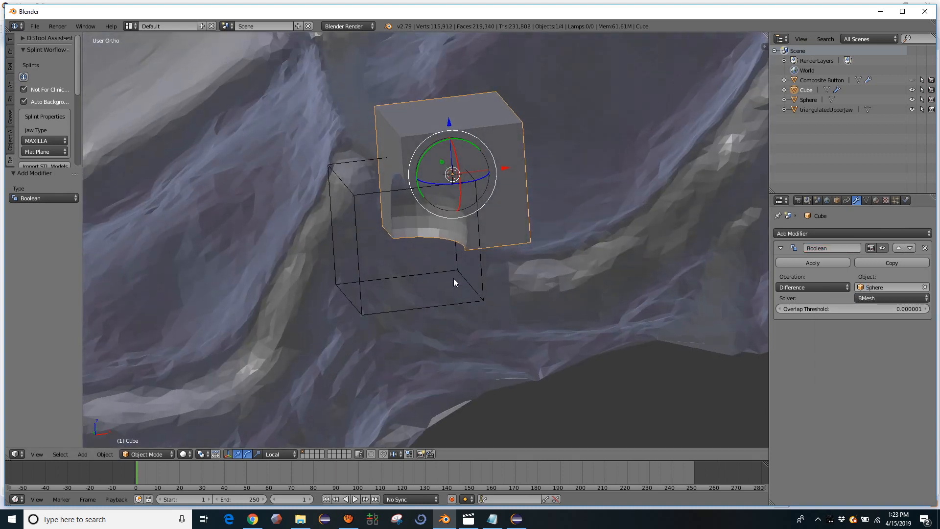